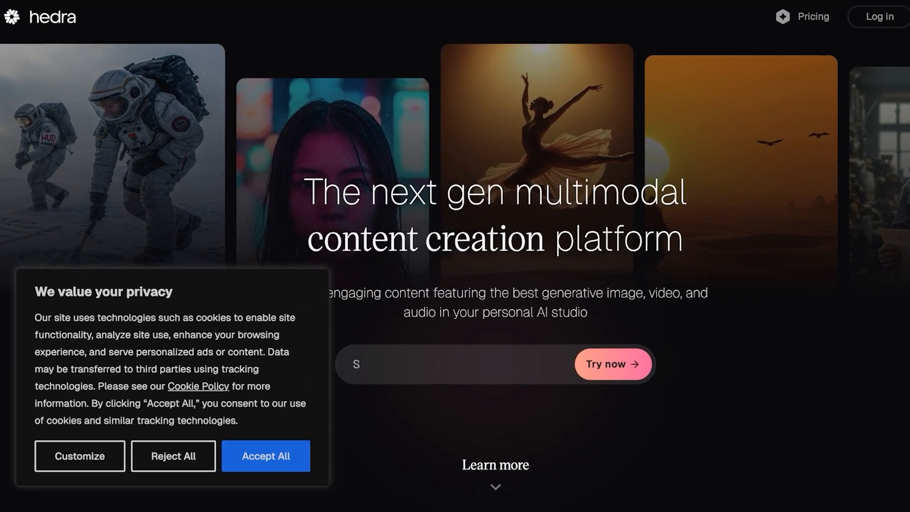
- Accept all cookies and scroll the landing page down to the Live Avatars teaser
left_click(265, 456)
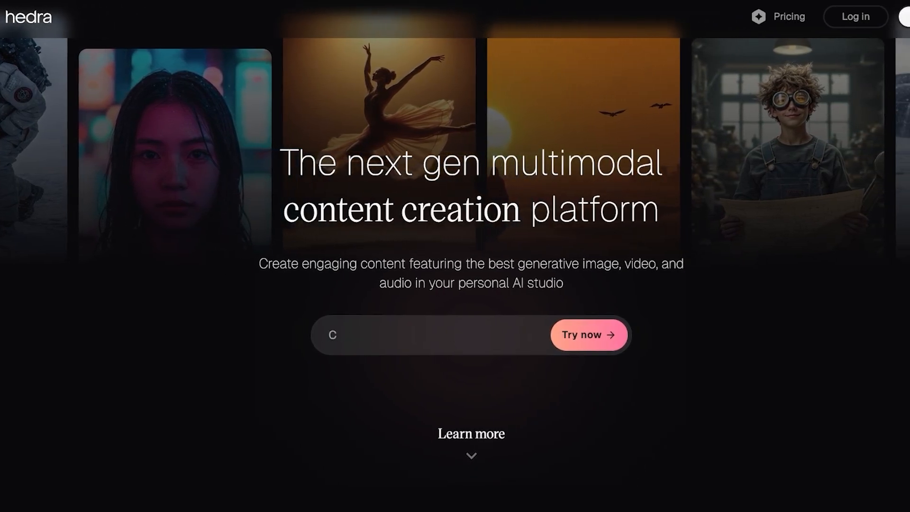
type("Cyberpunk detective in neon c")
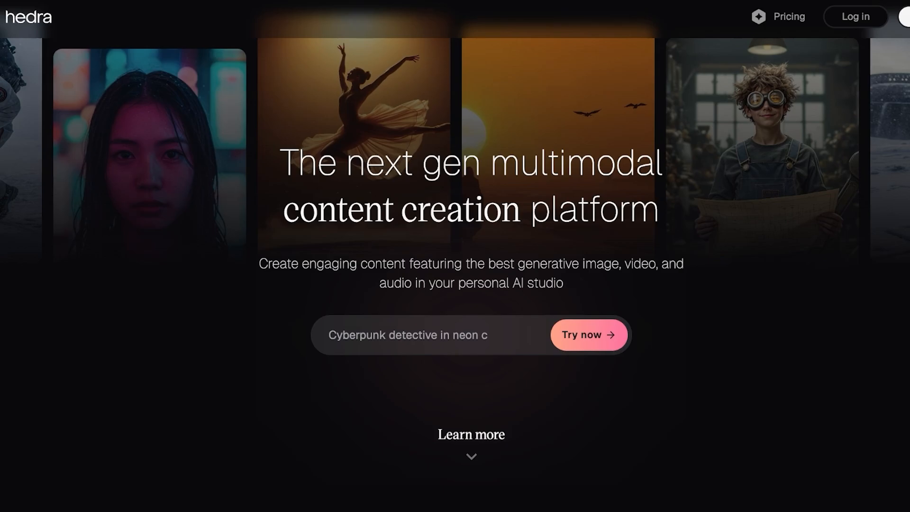
scroll("down", 3)
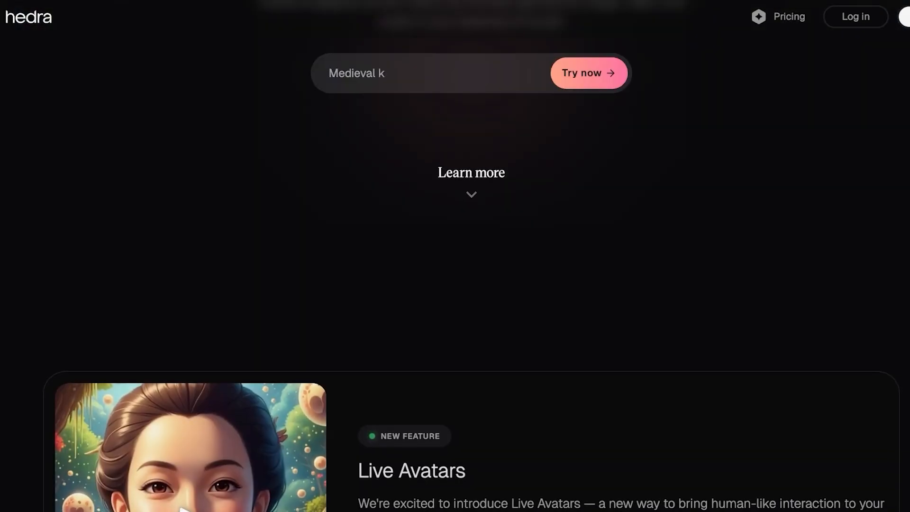
scroll("down", 3)
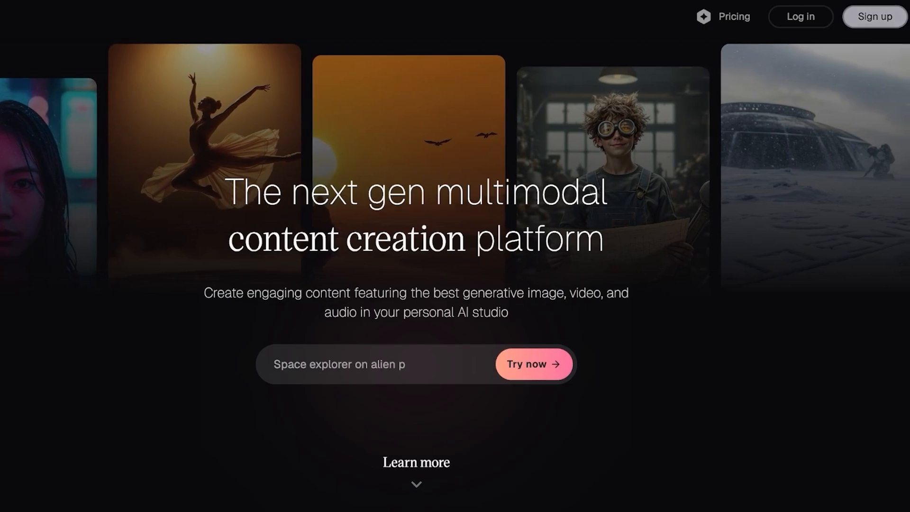
- Create a new Hedra account with a gmail address and a rule-compliant password
left_click(876, 16)
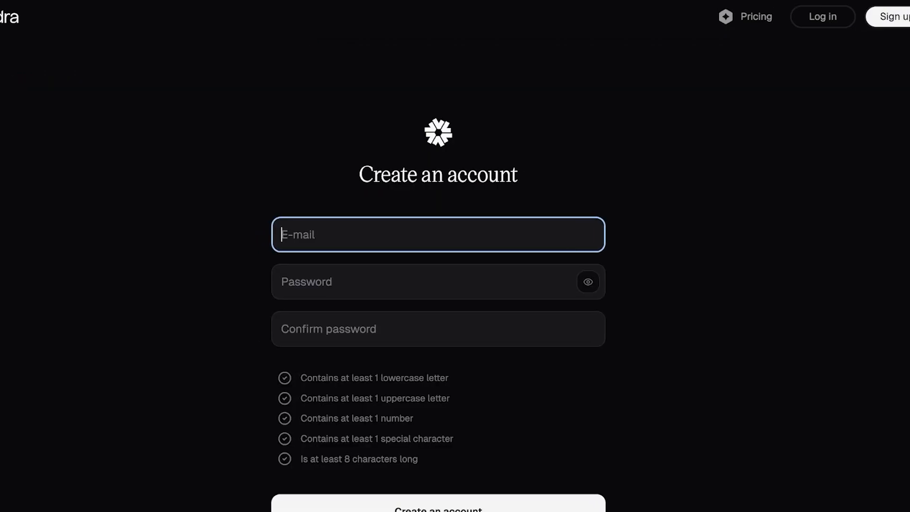
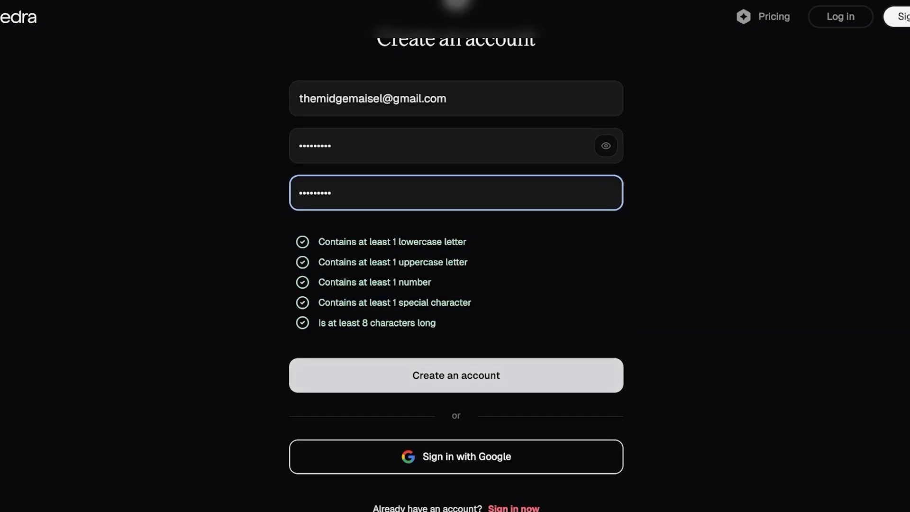
left_click(456, 375)
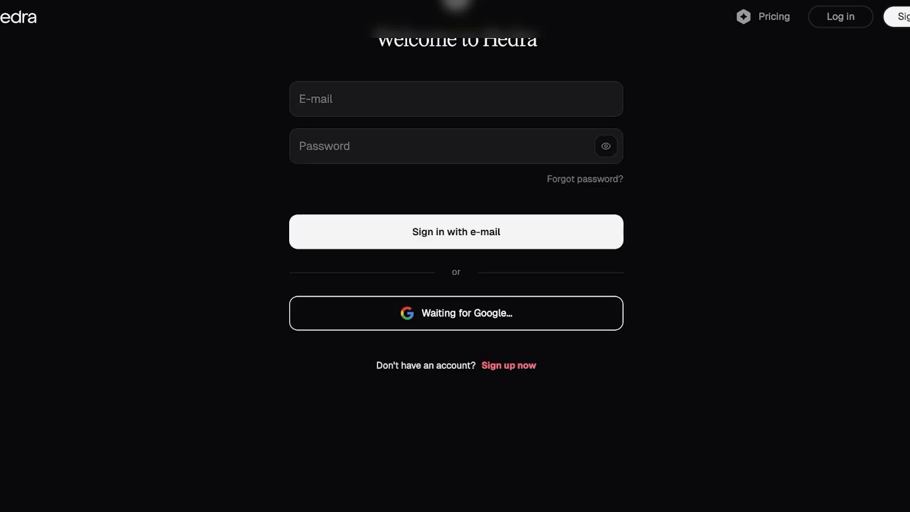
- View the Free through Enterprise plans with monthly billing instead of yearly
left_click(773, 17)
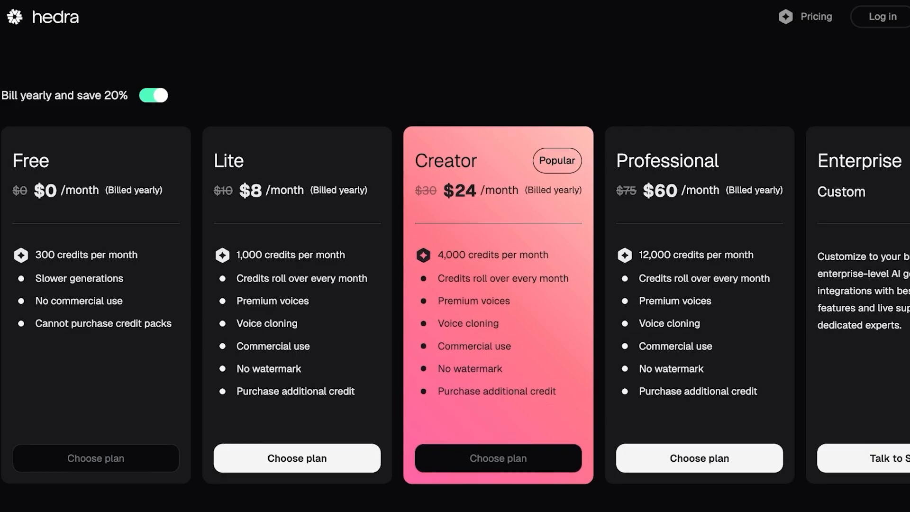
left_click(154, 95)
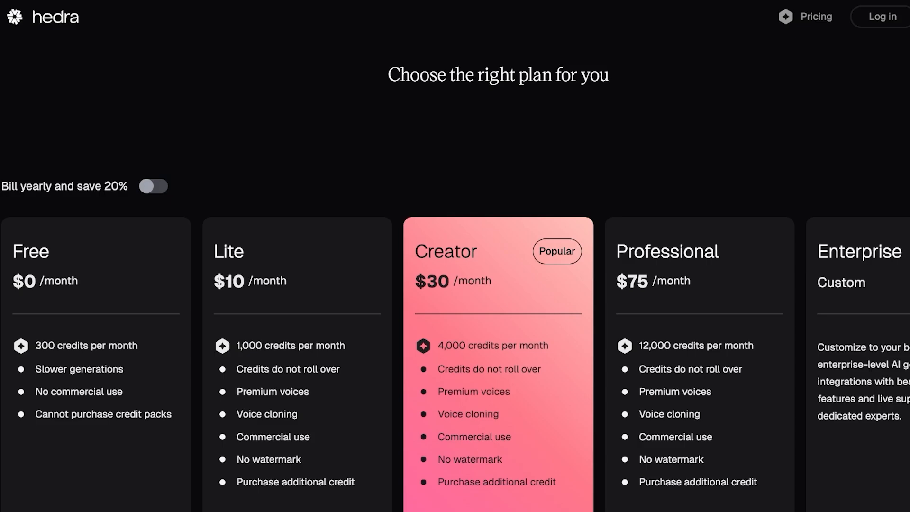
scroll("down", 3)
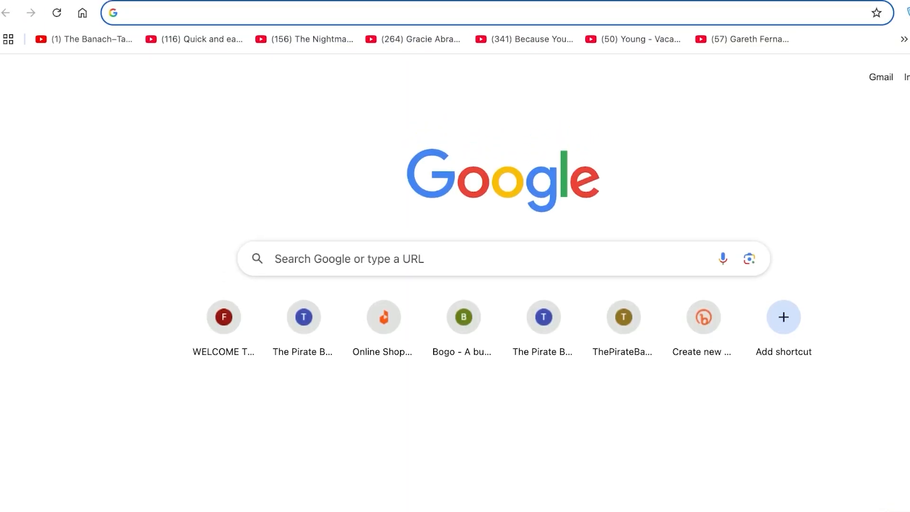
type("gm")
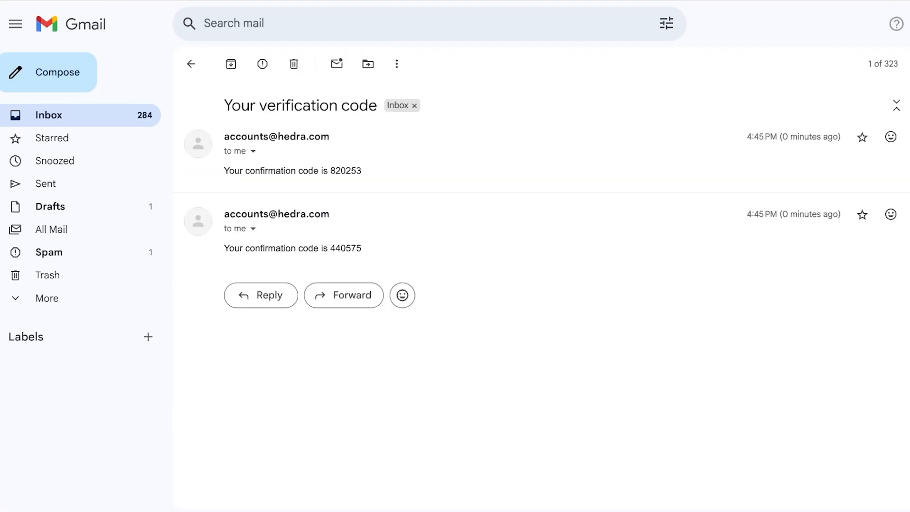
double_click(346, 248)
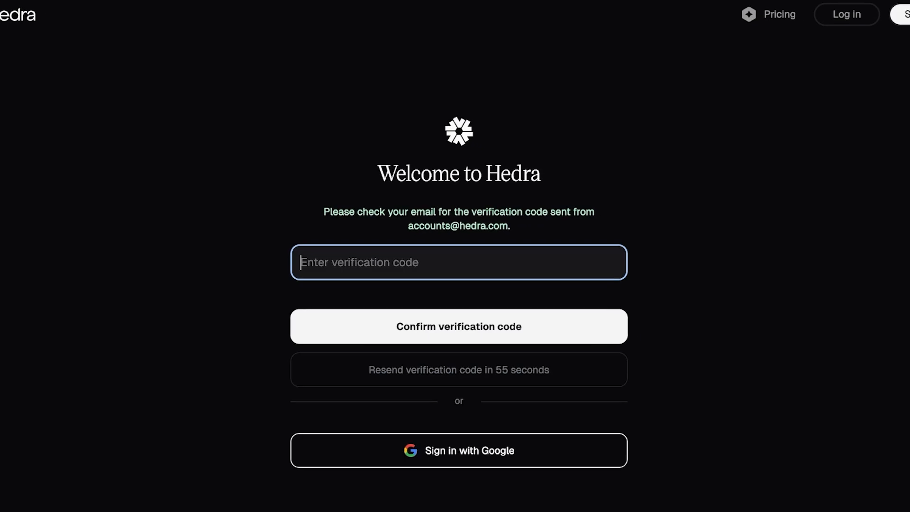
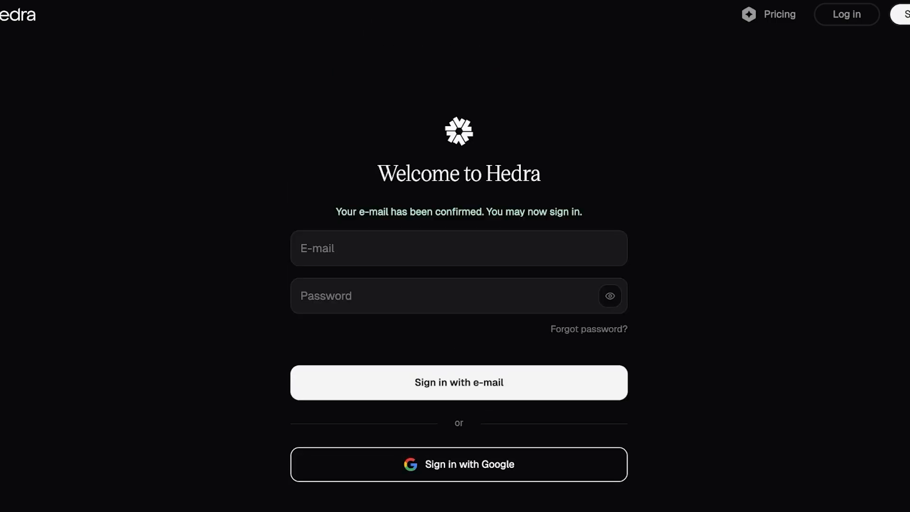
- Sign in with the confirmed gmail address and password to reach the create page
left_click(458, 248)
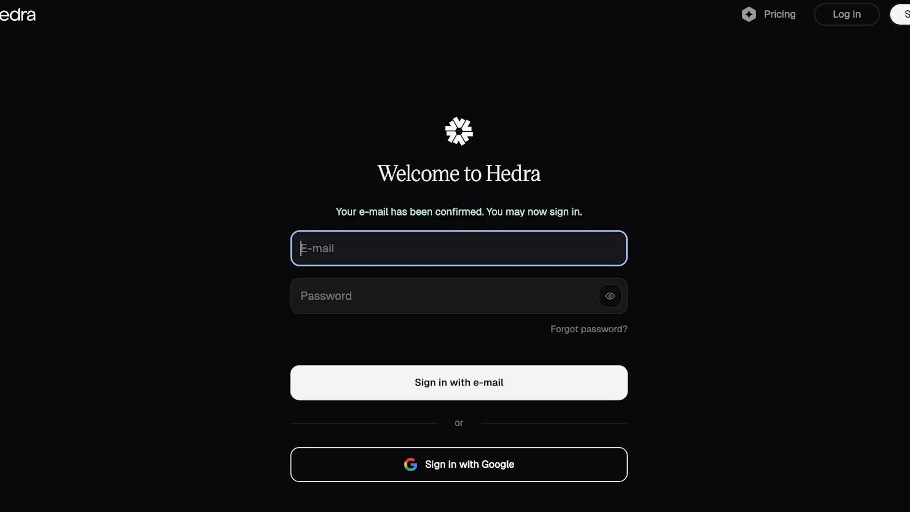
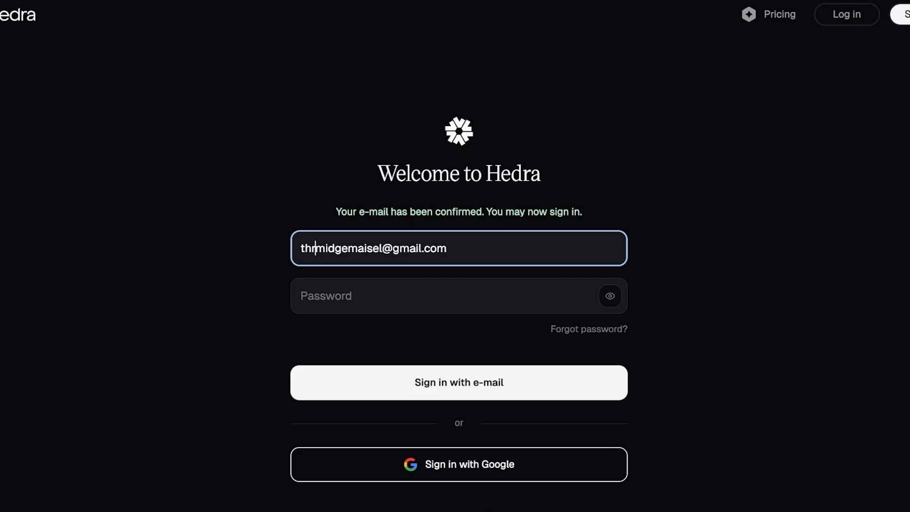
left_click(459, 295)
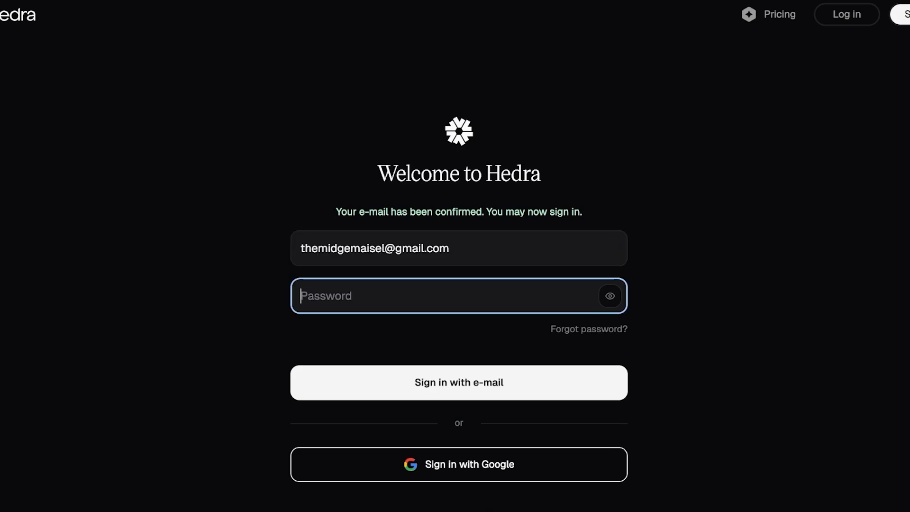
type("password")
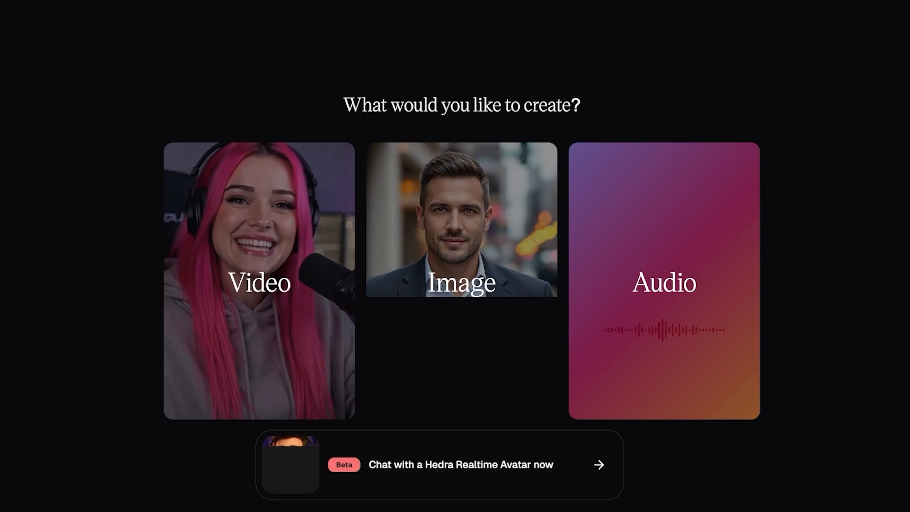
- Look at Flux image creation, then switch to the Character-3 video workspace
left_click(259, 283)
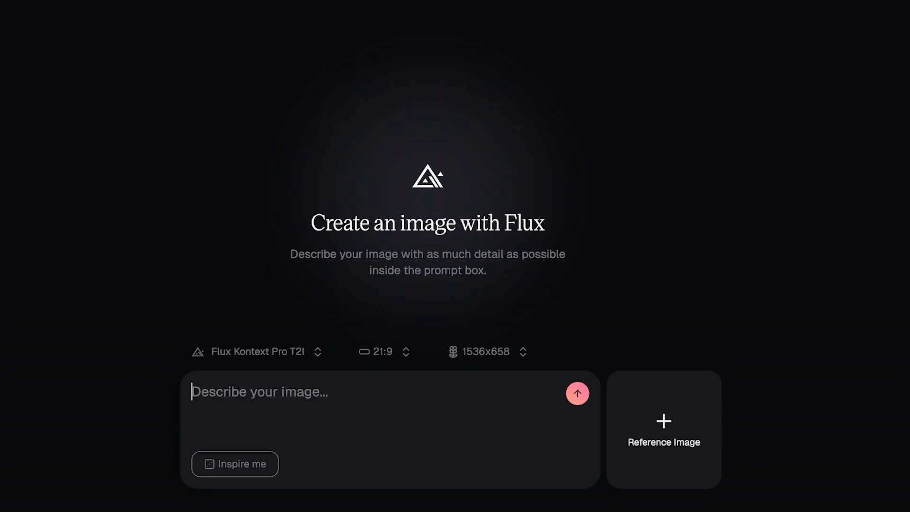
left_click(258, 351)
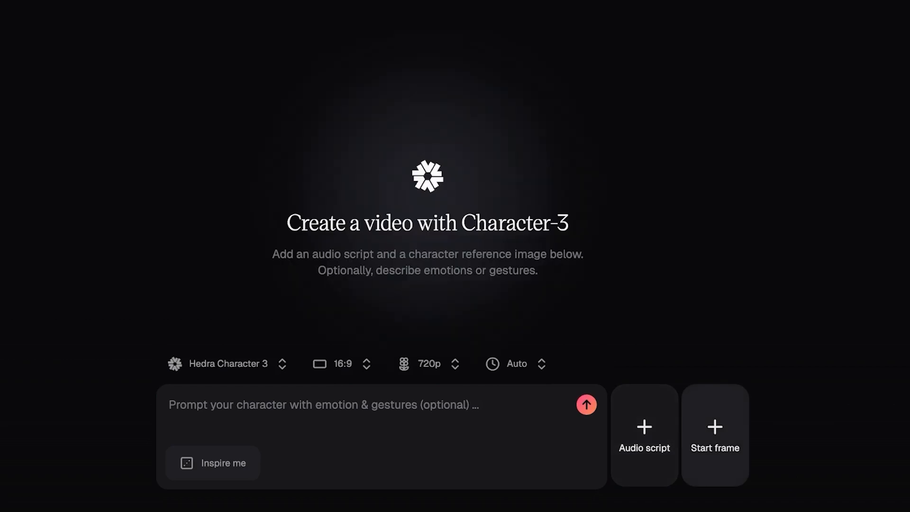
- Keep Hedra Character 3, try 1:1 then return to 16:9, and set resolution to 540p
left_click(228, 364)
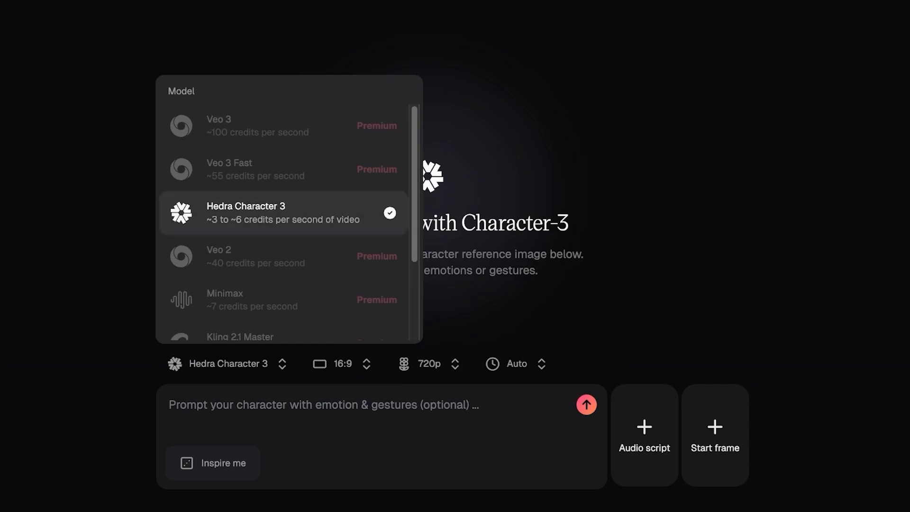
left_click(366, 363)
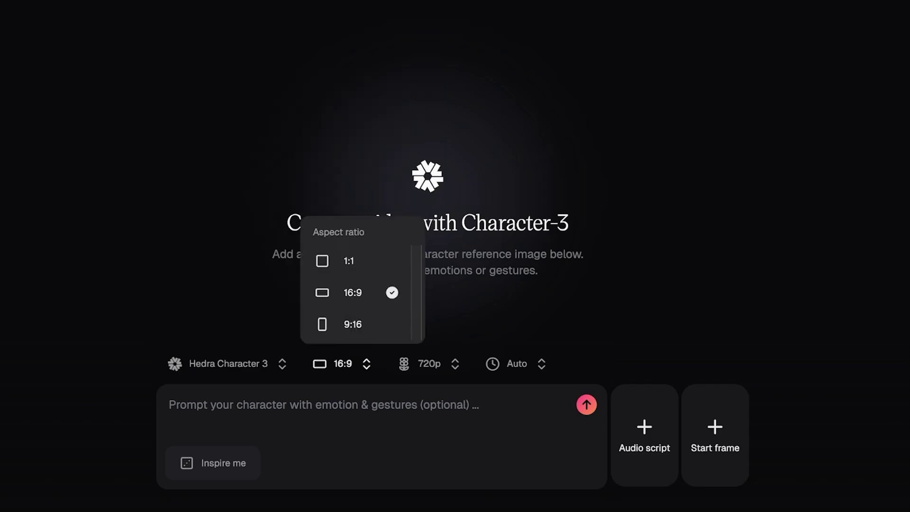
left_click(347, 261)
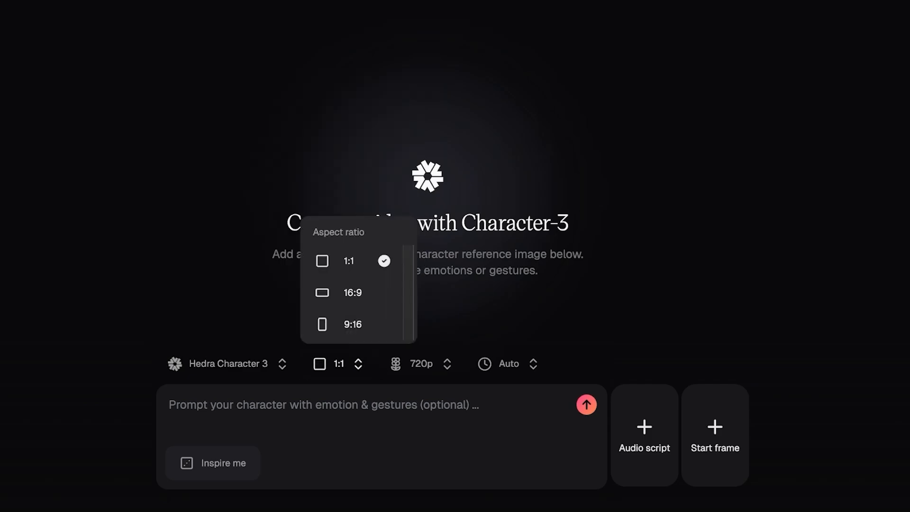
mouse_move(353, 324)
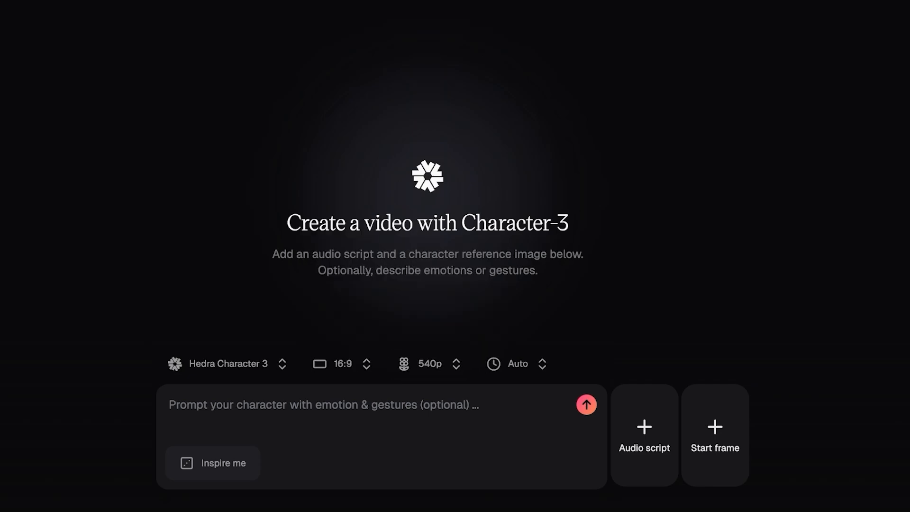
left_click(518, 364)
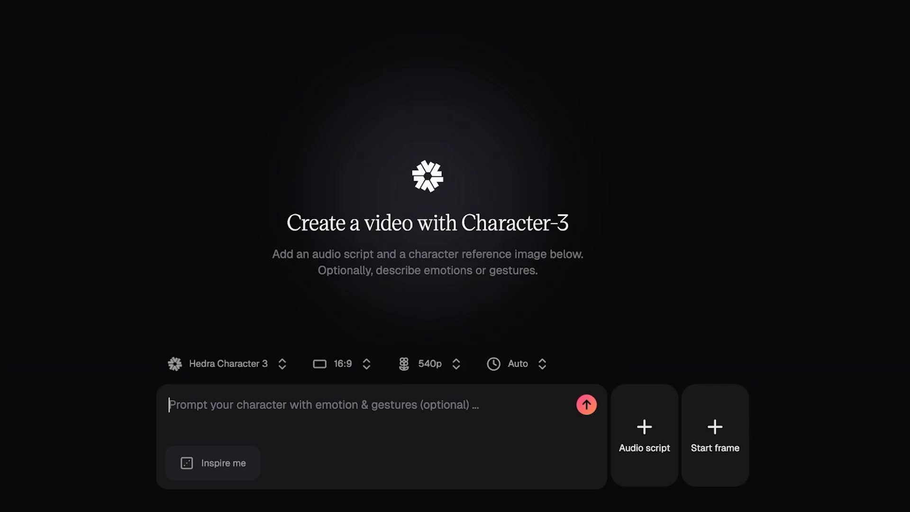
- Write the prompt of a woman with black hair who drops her coffee and submit it
type("Person waves their hands as at you happily.")
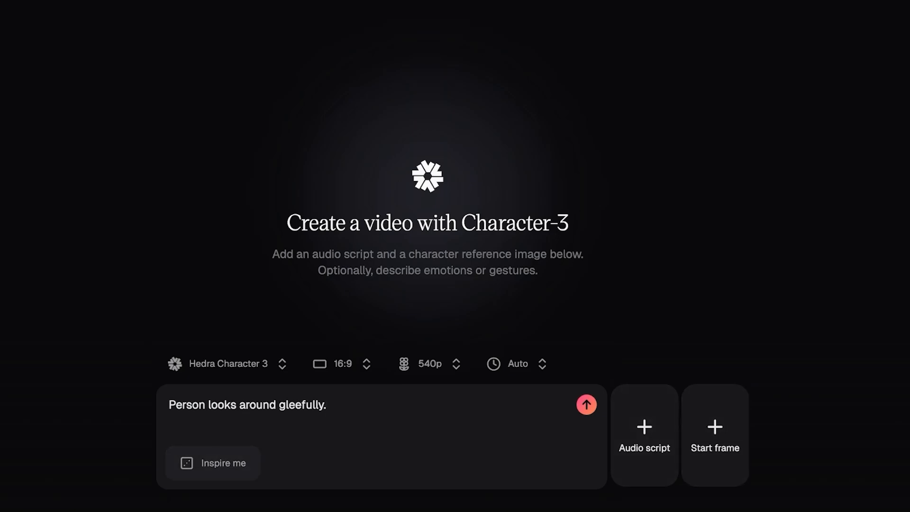
type("A woman with n")
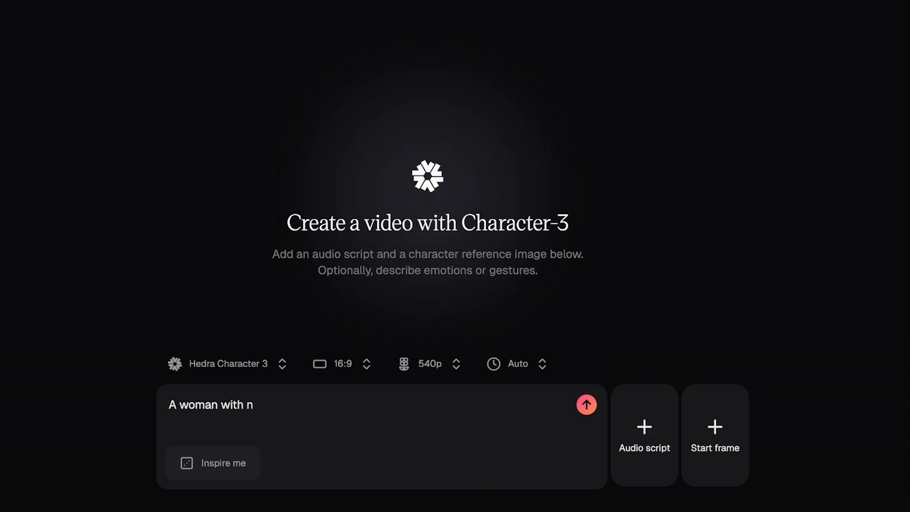
type("black hair wearing a white dress walks into the room")
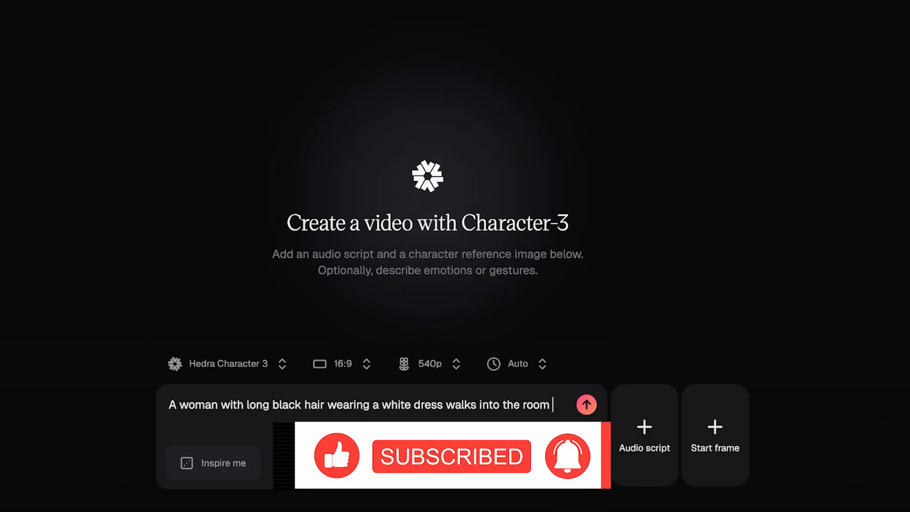
type("and drops her")
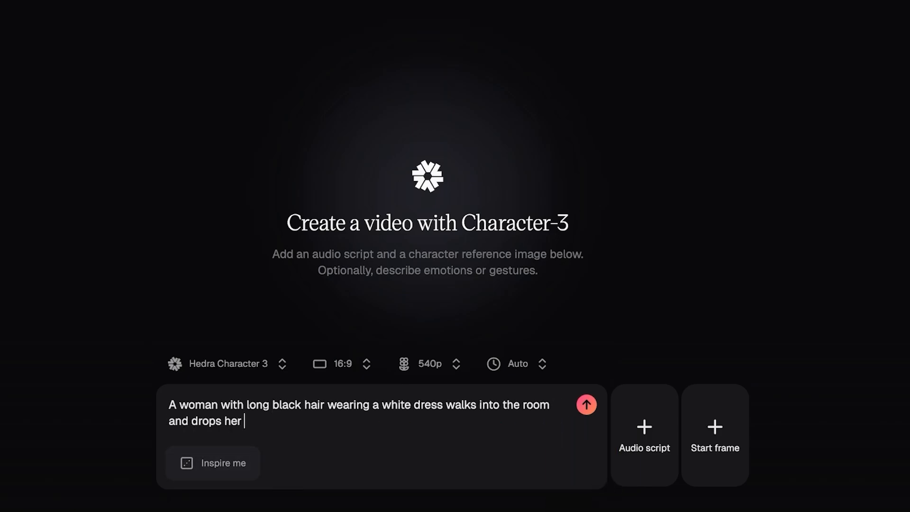
left_click(586, 403)
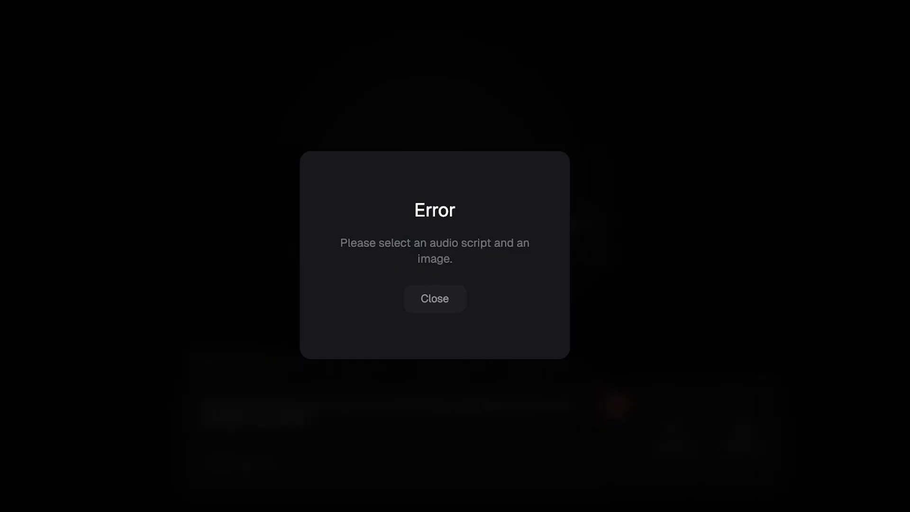
left_click(434, 297)
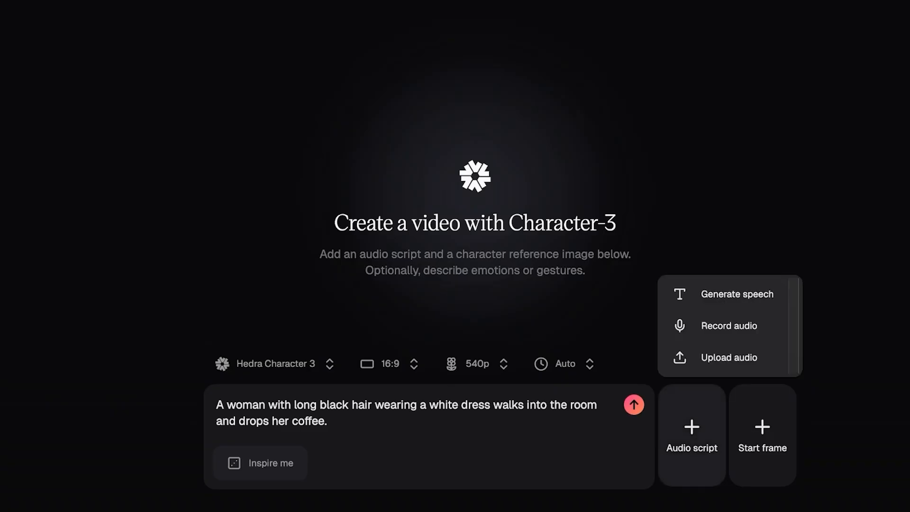
- Add generated speech in the Harry voice: a rogue iced latte claimed another laptop at 8:43 a.m
left_click(737, 294)
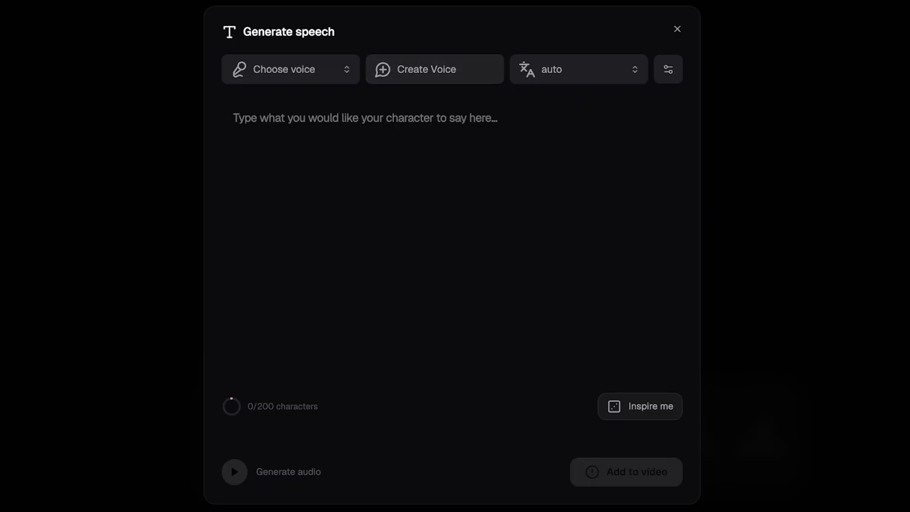
left_click(290, 69)
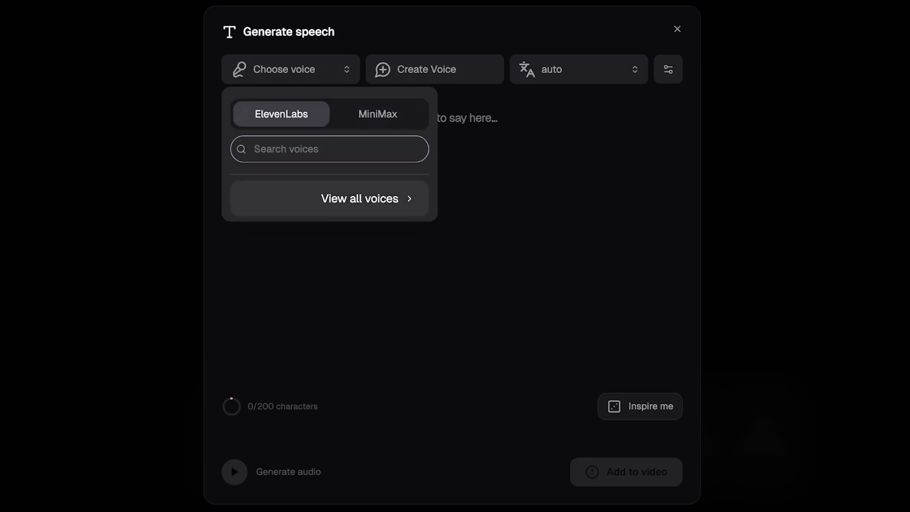
left_click(360, 198)
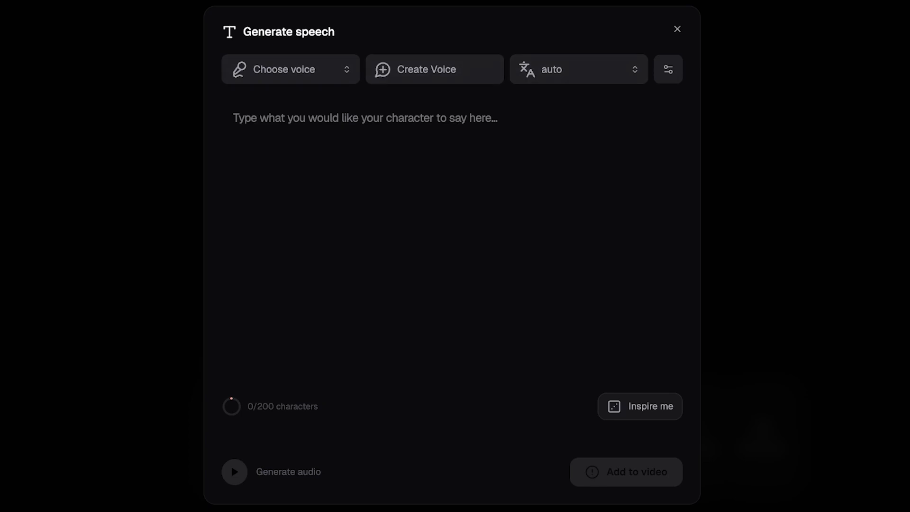
type("This just in: A rogue iced latte has claimed another laptop. The incident occurred at 8:43 a.m. in a coworking space when freelance designer Madison J. reached across her desk with reckless optimism a")
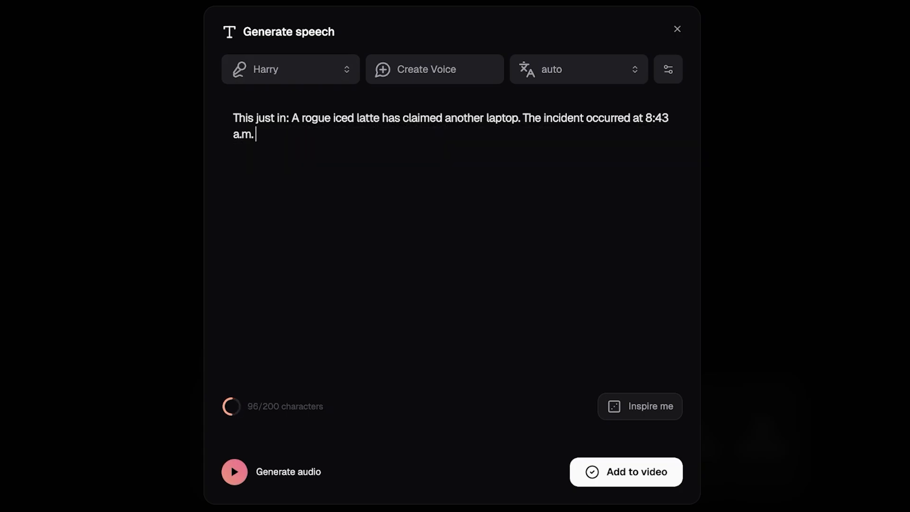
left_click(626, 472)
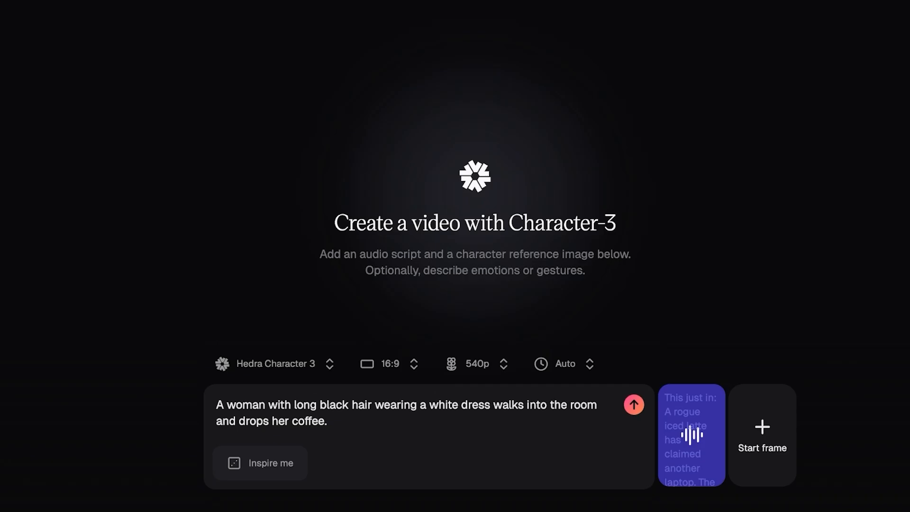
- Generate a Flux Dev start-frame image from the prompt 'a woman with black hair'
left_click(762, 441)
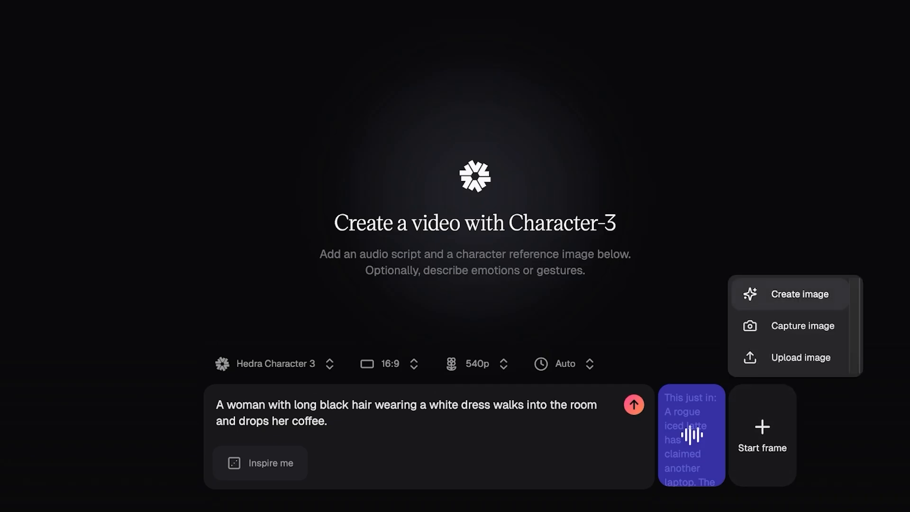
left_click(800, 294)
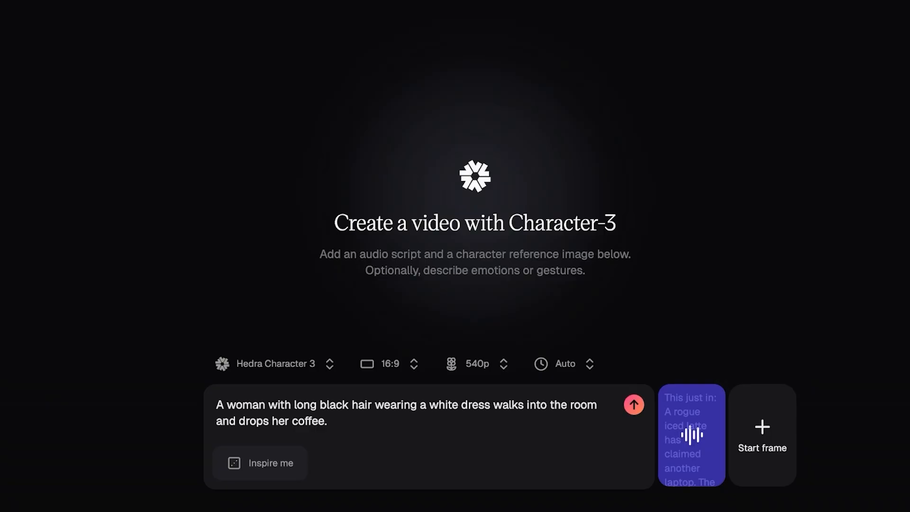
left_click(761, 434)
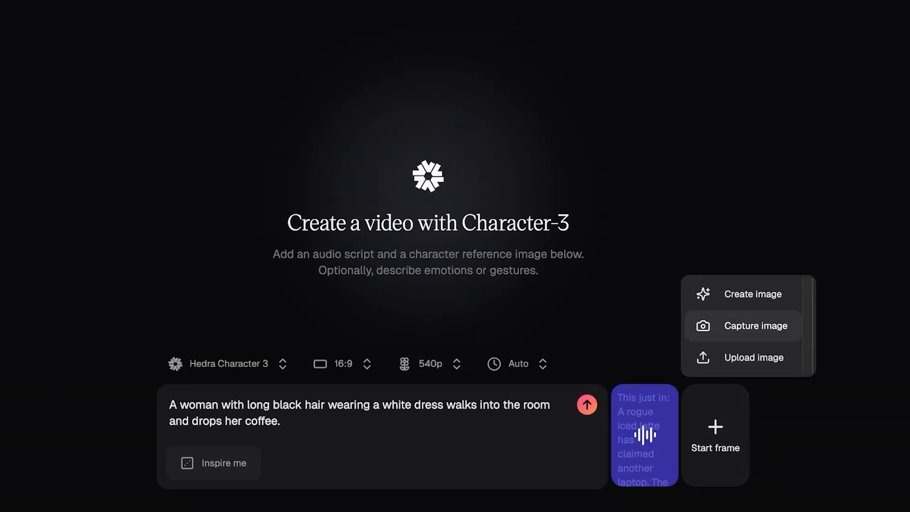
left_click(752, 294)
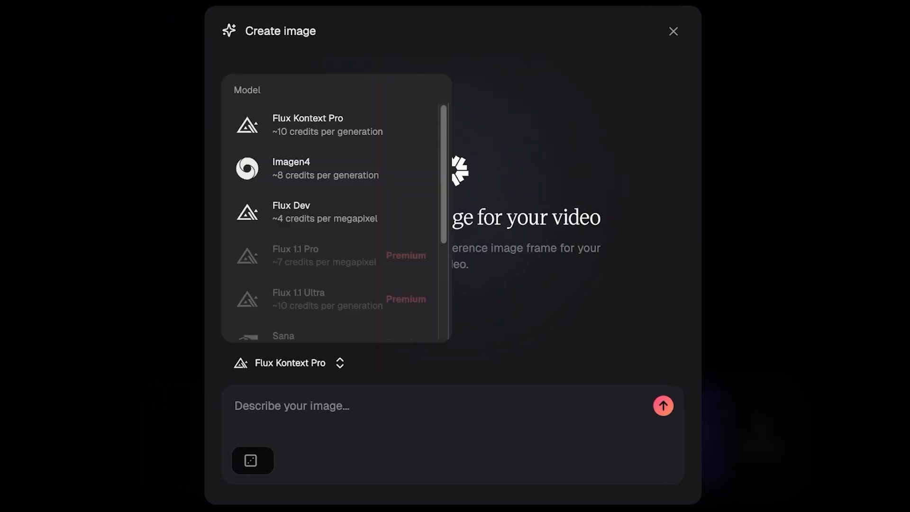
left_click(291, 213)
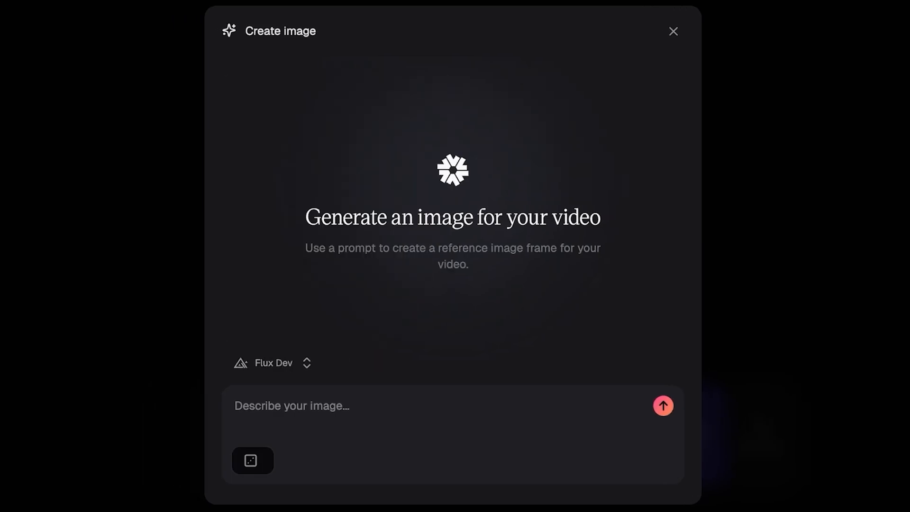
left_click(273, 363)
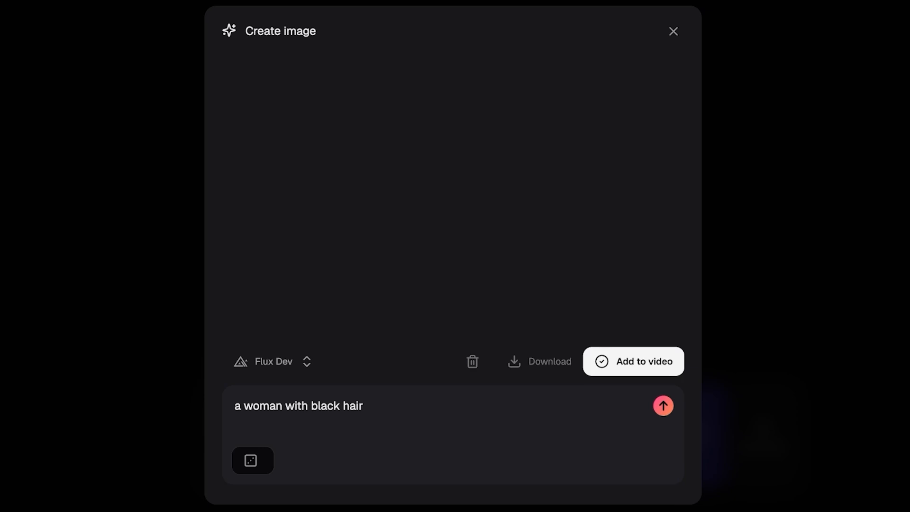
left_click(664, 405)
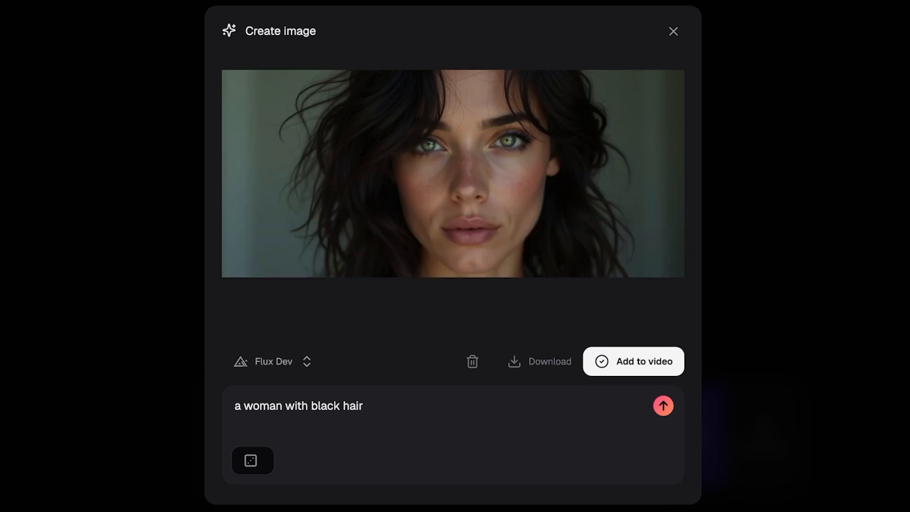
- Attach the woman image as the start frame and prompt Flux Dev with a 'Confident modern-day king laughing at a mysterious mirror.'
left_click(633, 361)
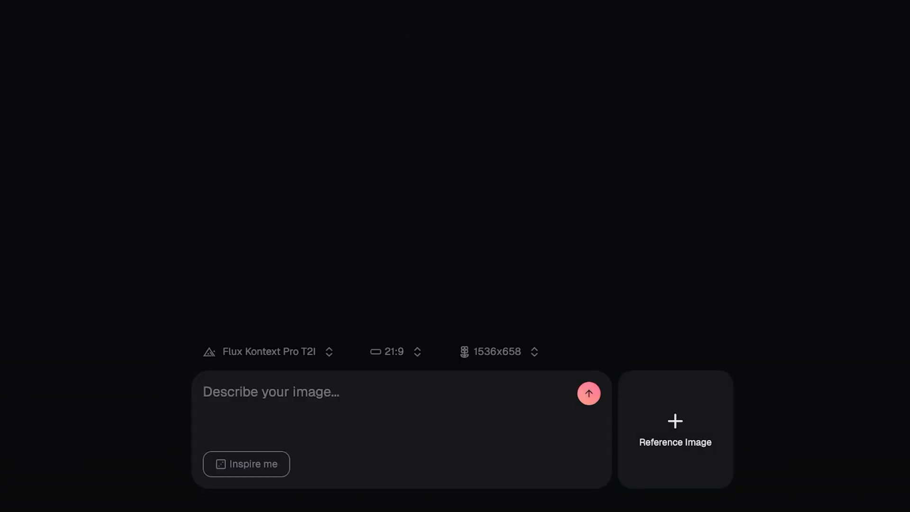
left_click(267, 350)
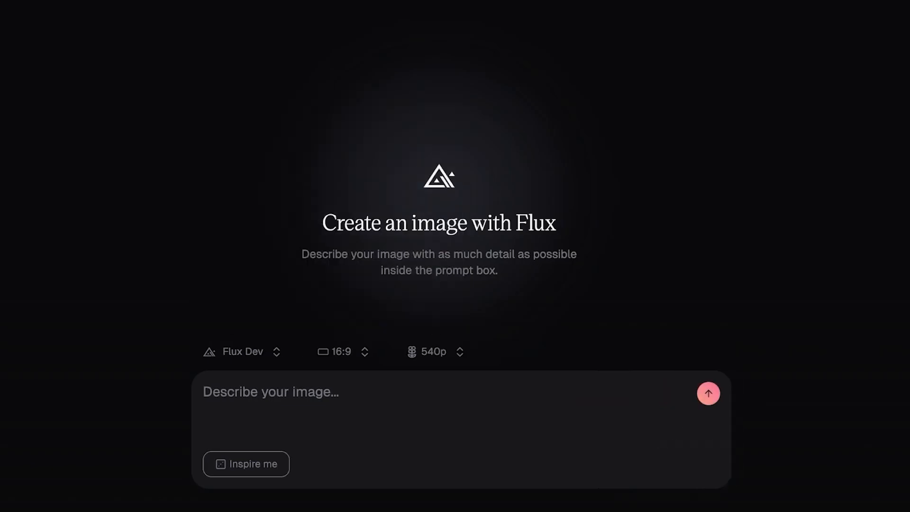
type("Confident modern-day king laughing at a mysterious mirror.")
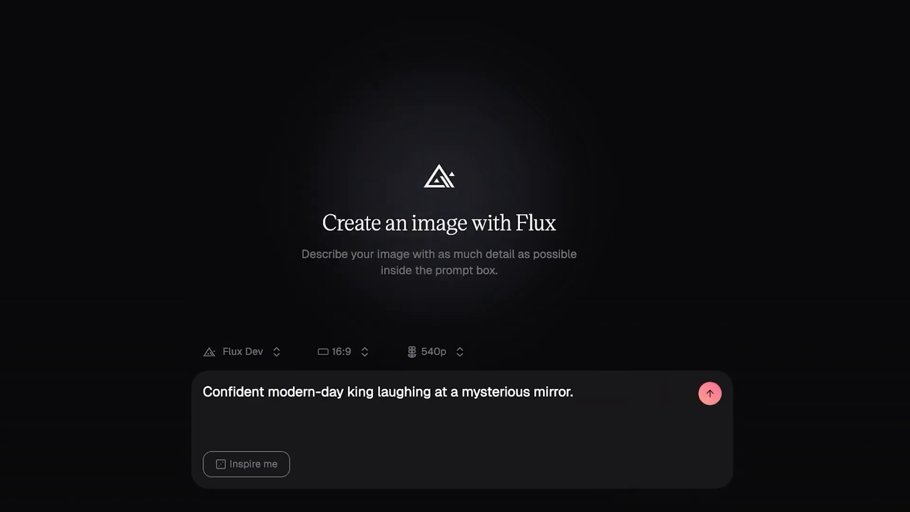
- Return to the Character-3 video setup with the person now prompted to raise both hands
left_click(709, 394)
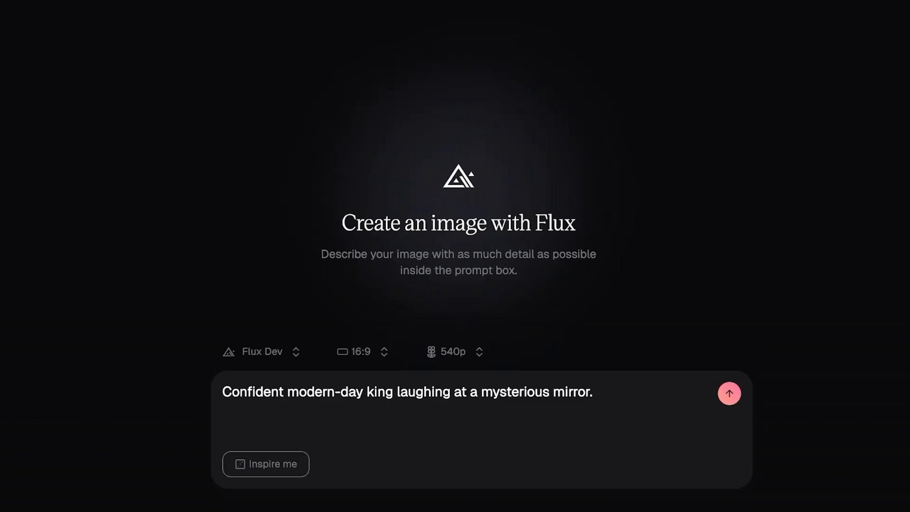
left_click(7, 438)
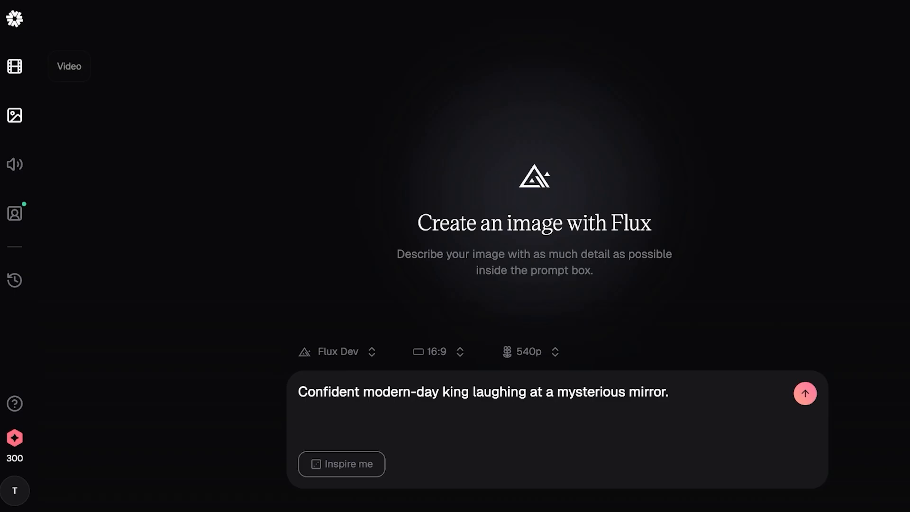
left_click(805, 393)
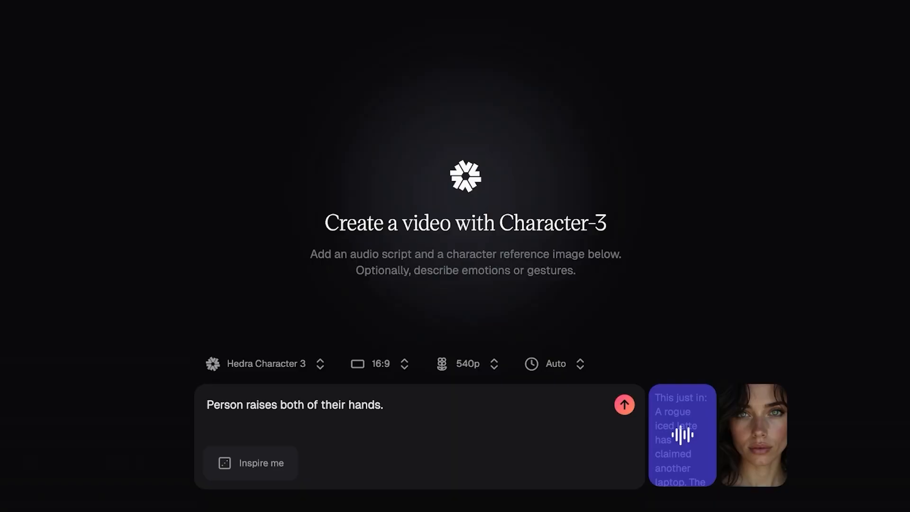
- Check the 300-credit balance and bring up the monthly pricing plans
left_click(13, 439)
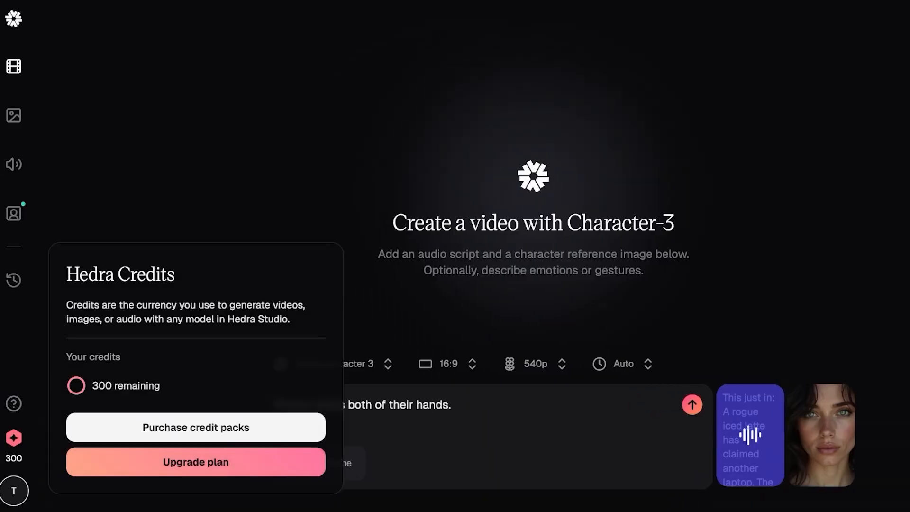
left_click(195, 461)
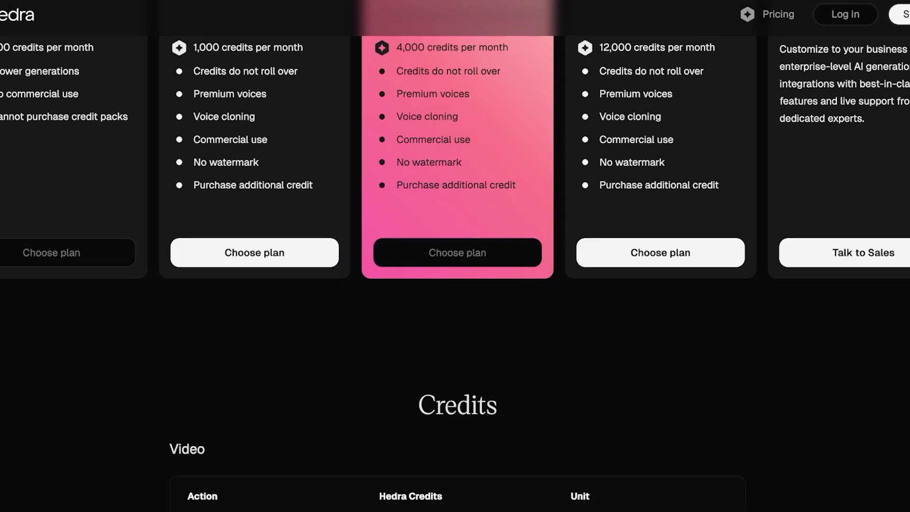
scroll("down", 3)
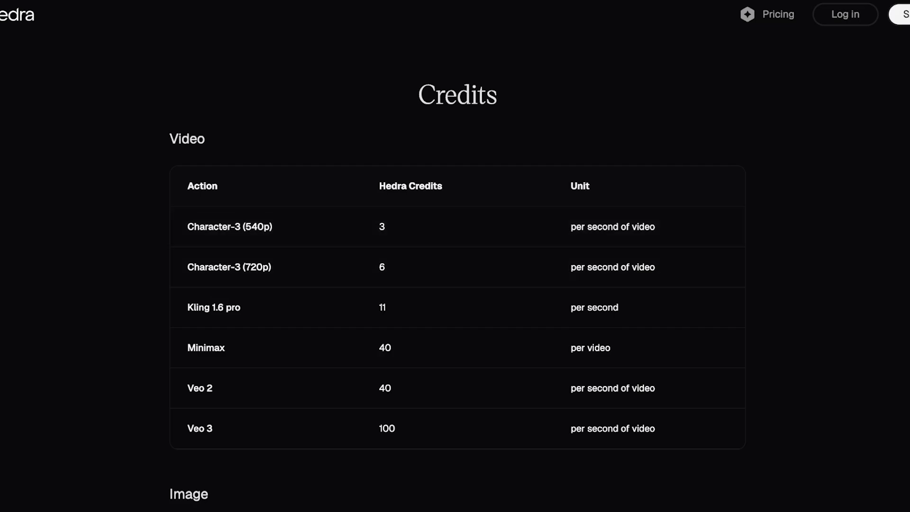
scroll("down", 3)
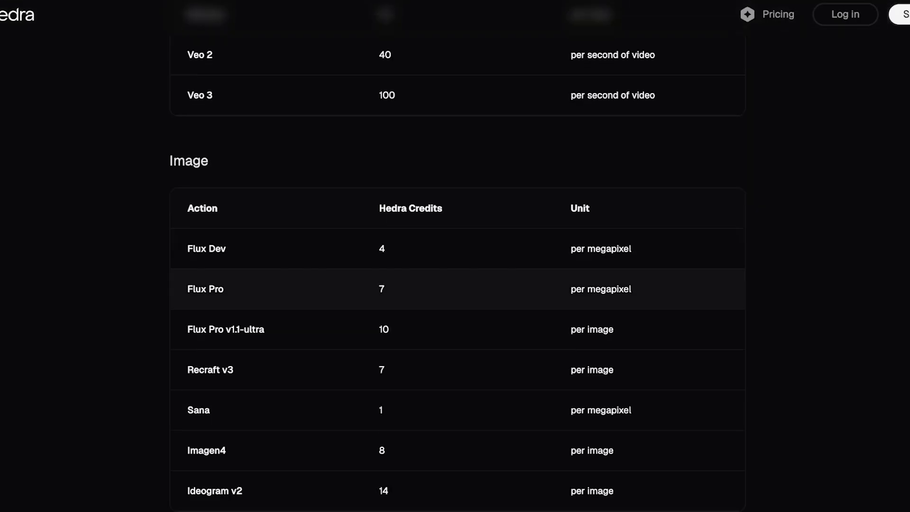
scroll("up", 3)
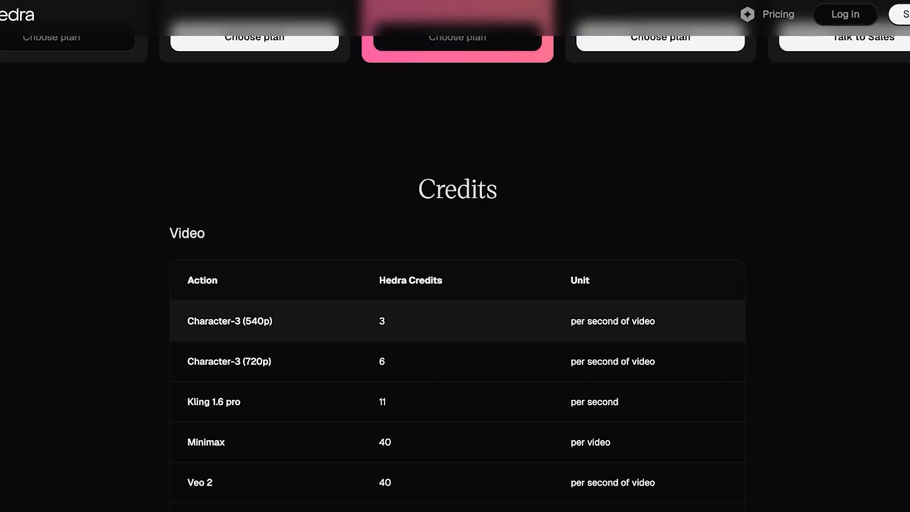
scroll("up", 3)
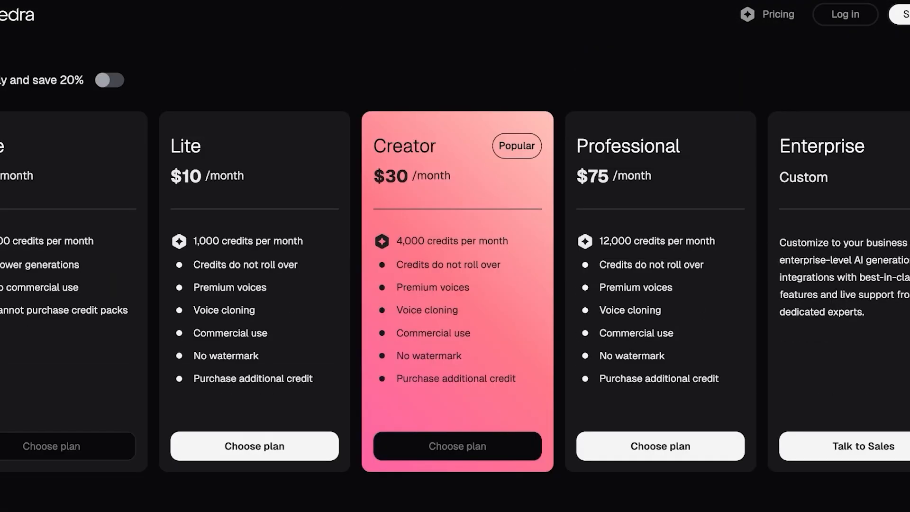